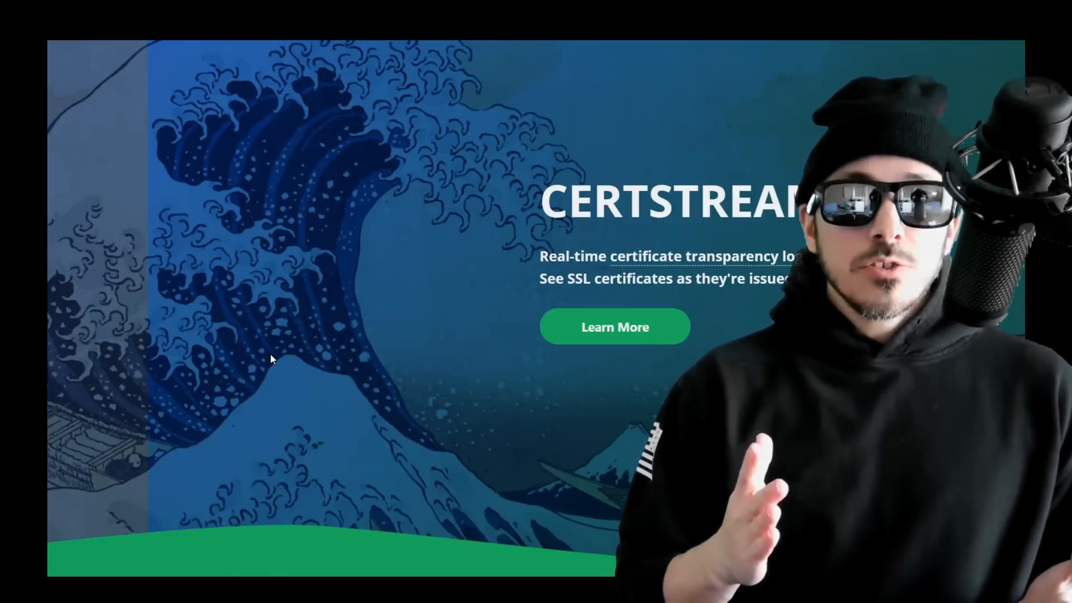
Scroll the CertStream homepage past the TL;DR down to the 'Try It!' live-feed section
scroll("down", 3)
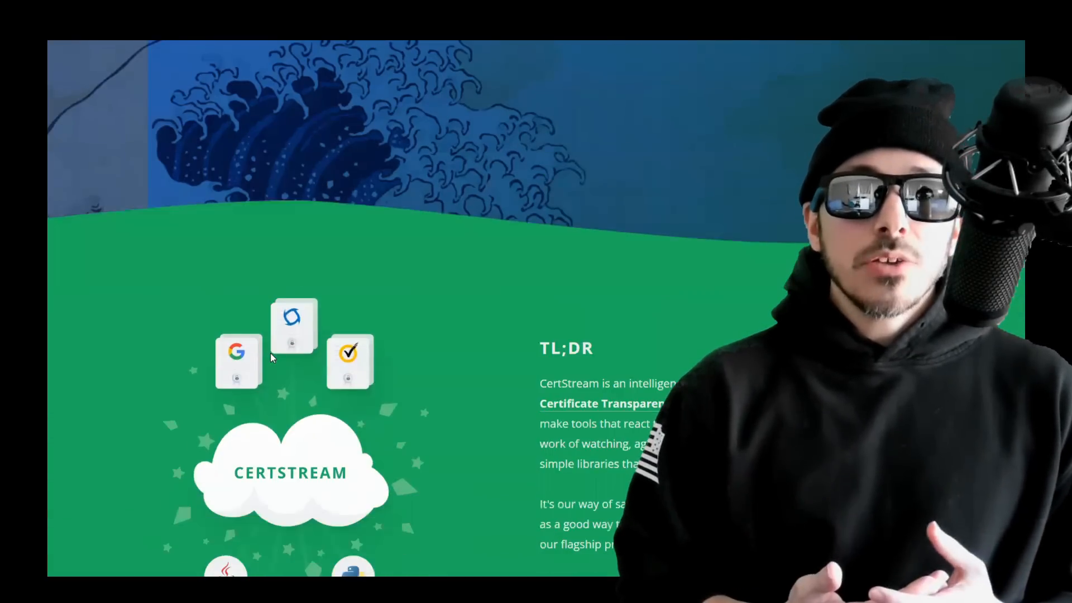
scroll("down", 3)
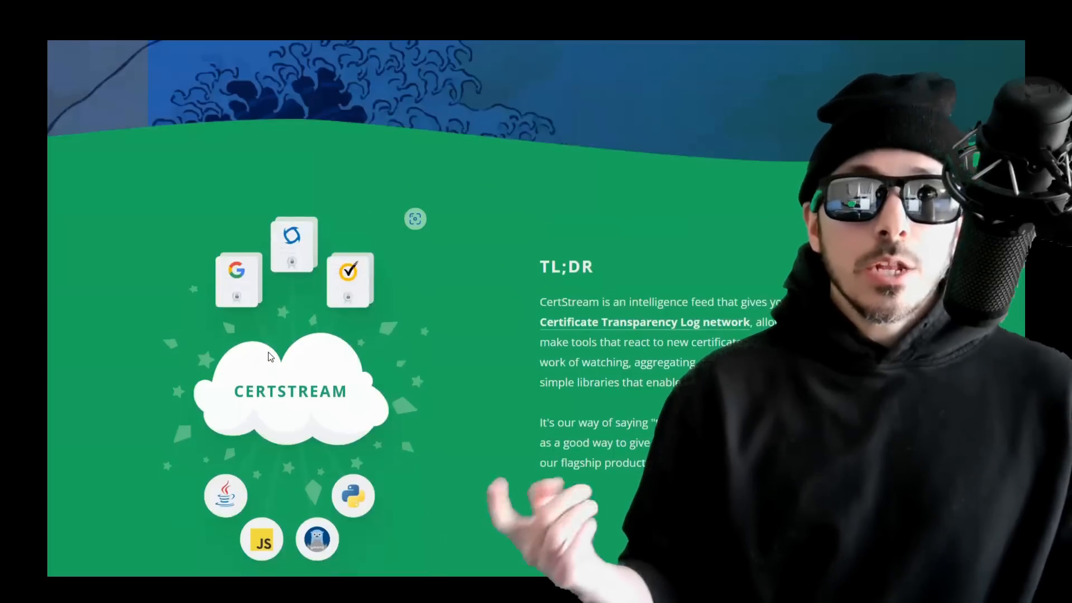
scroll("down", 3)
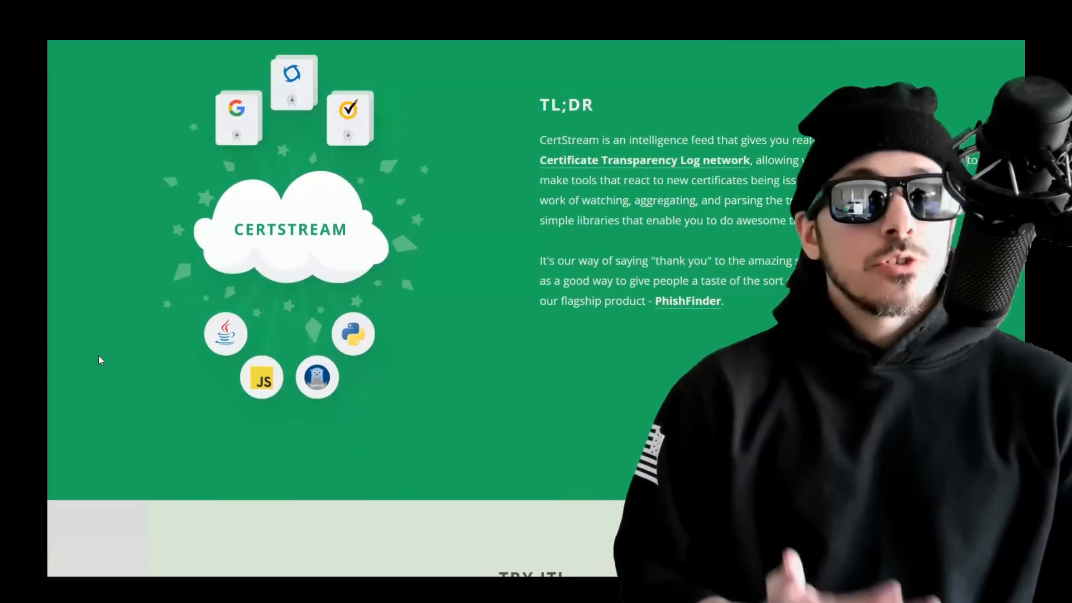
scroll("down", 3)
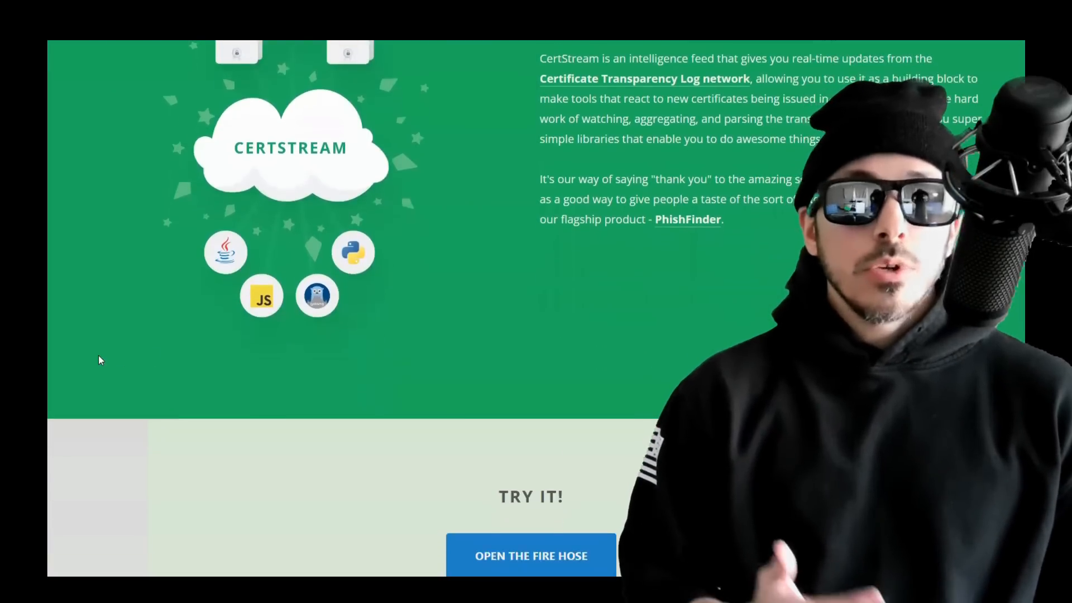
scroll("down", 3)
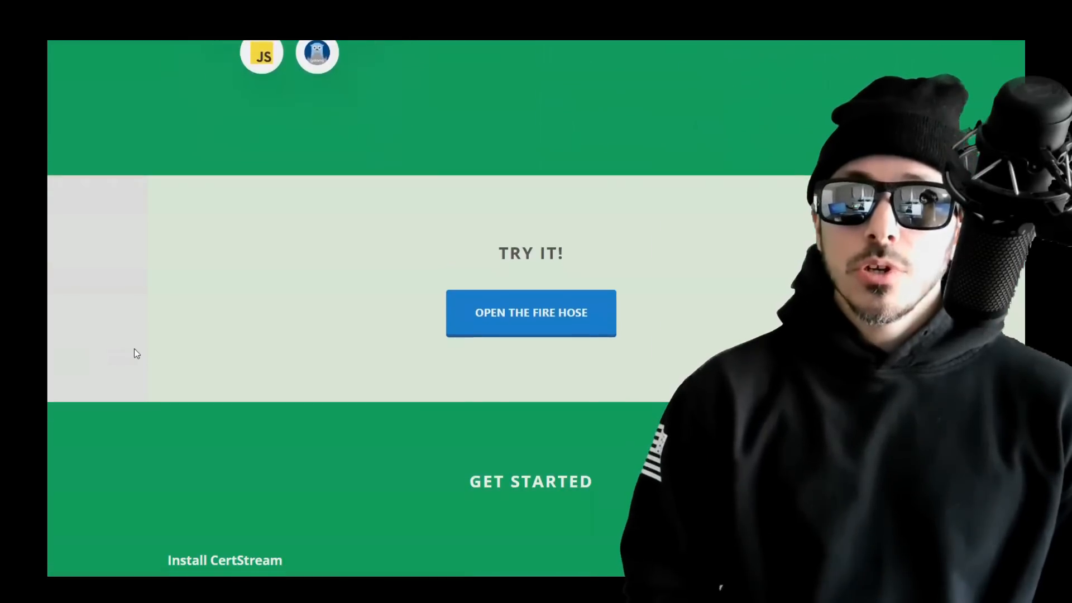
left_click(530, 313)
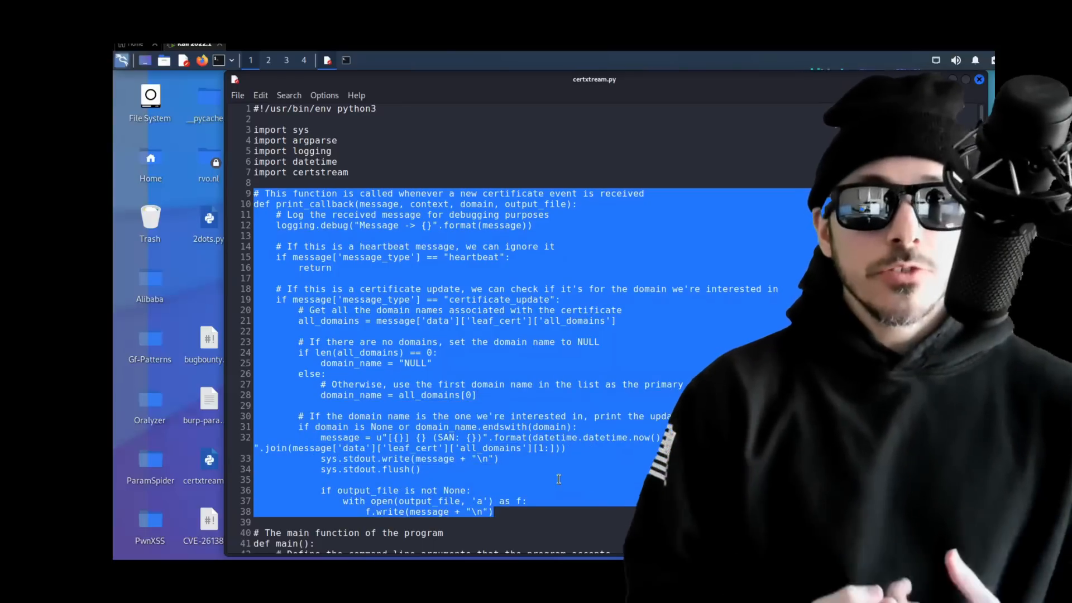
scroll("down", 3)
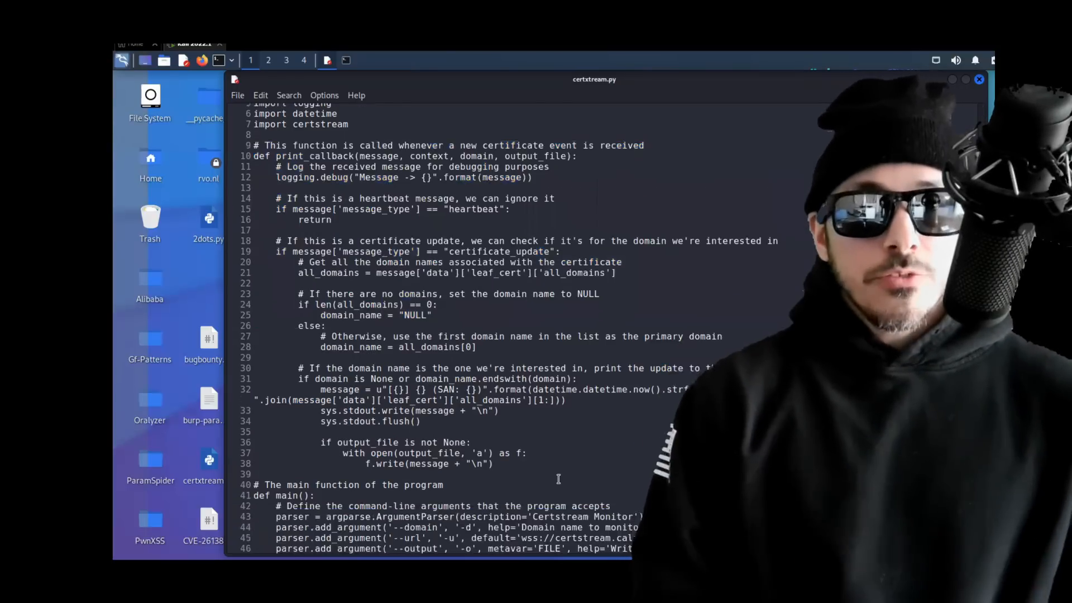
scroll("down", 3)
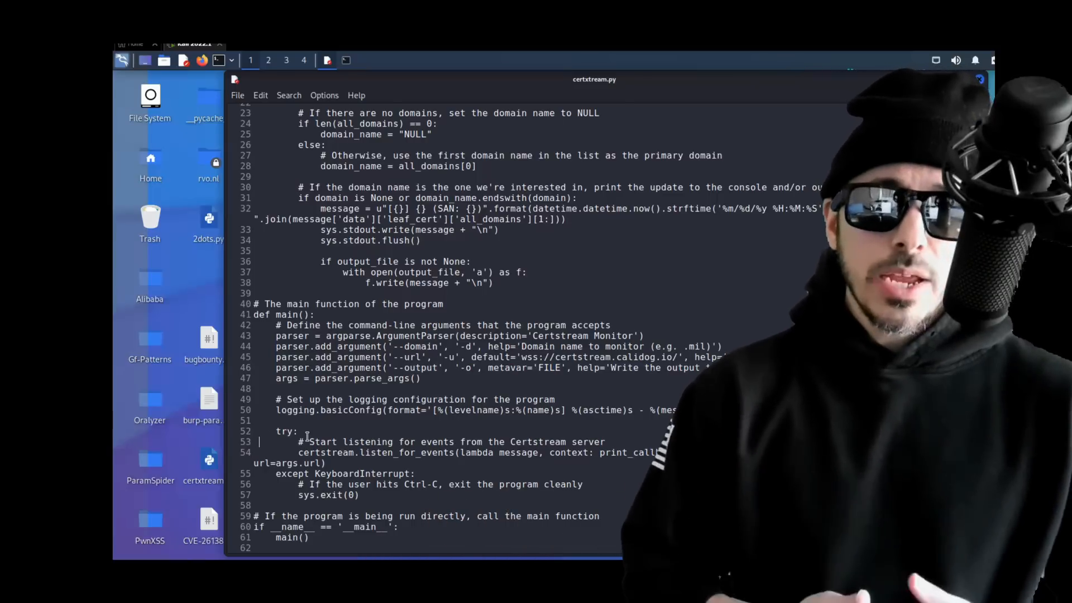
scroll("up", 3)
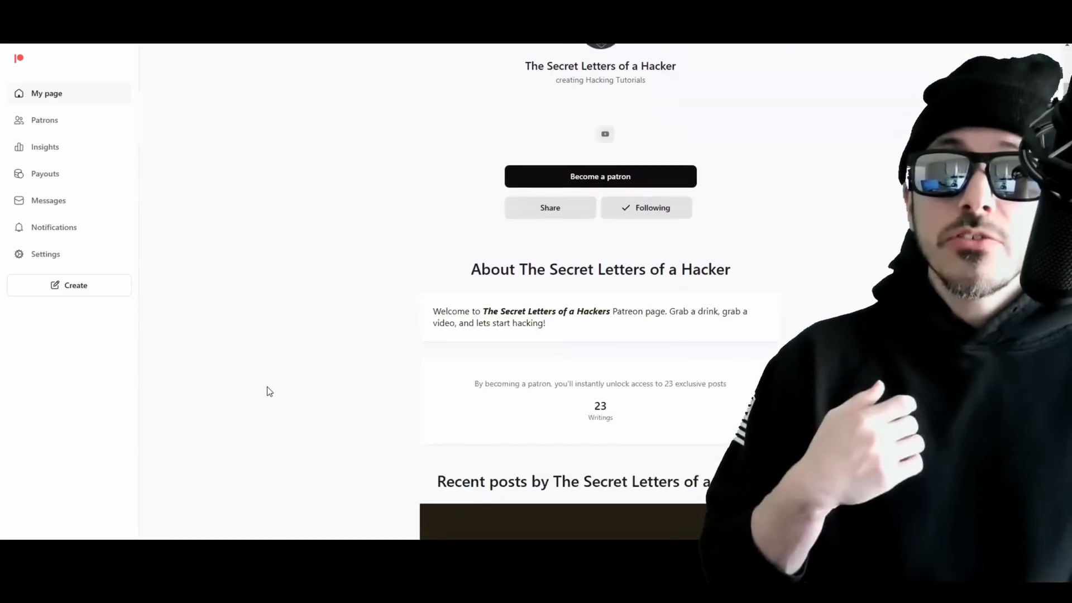
Scroll through The Secret Letters of a Hacker's recent posts down to 'See all posts'
scroll("down", 3)
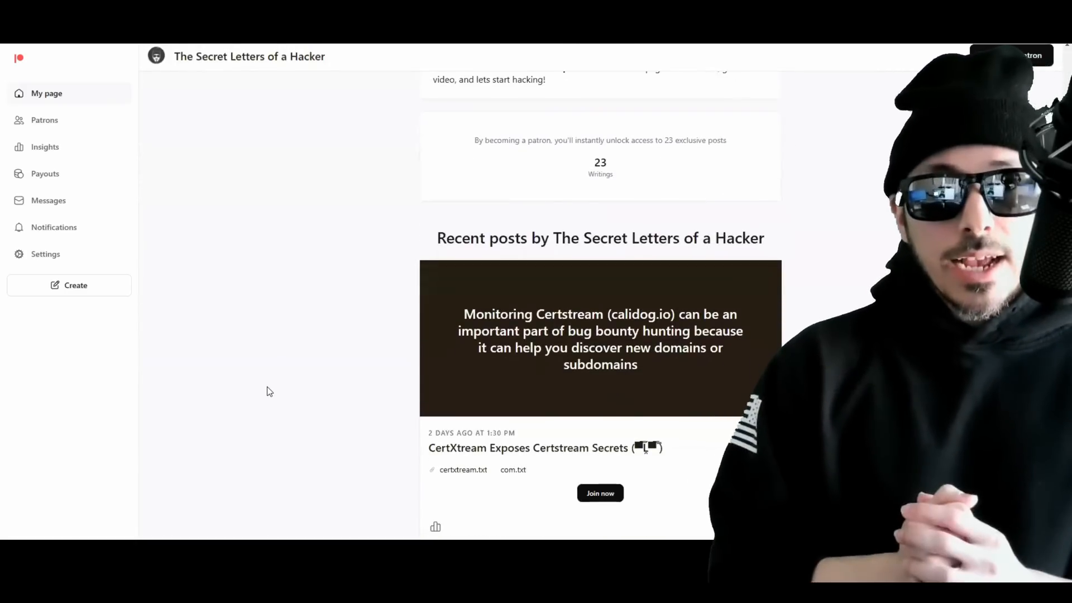
scroll("down", 3)
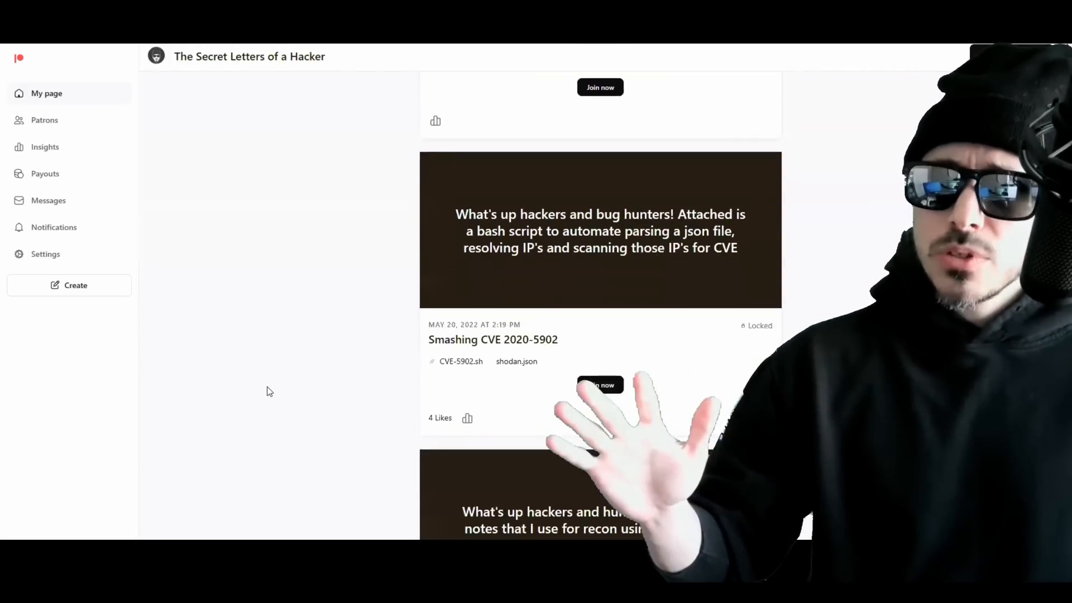
scroll("down", 3)
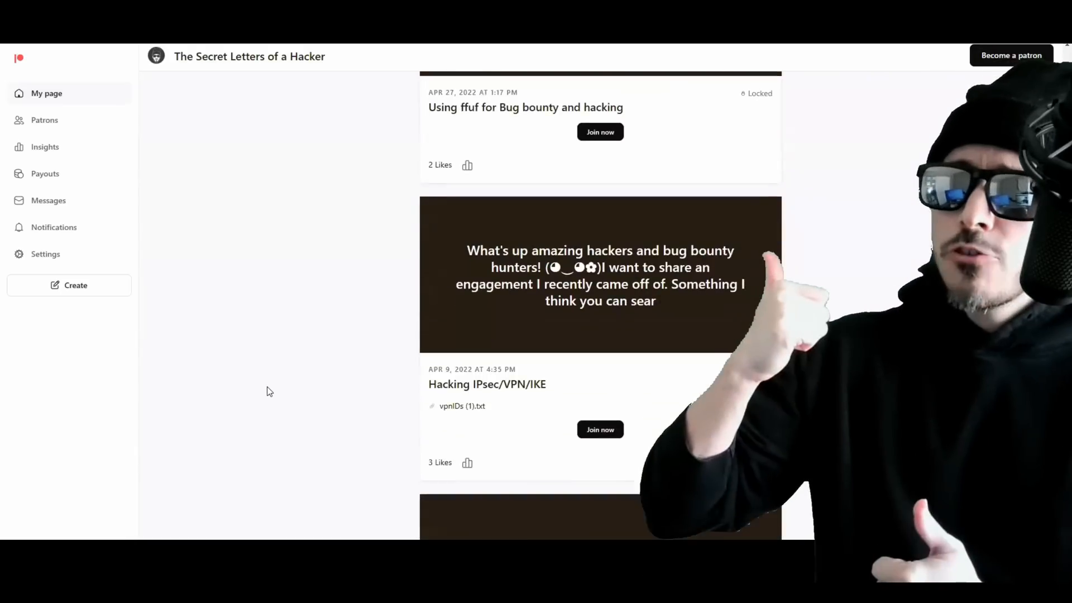
scroll("down", 3)
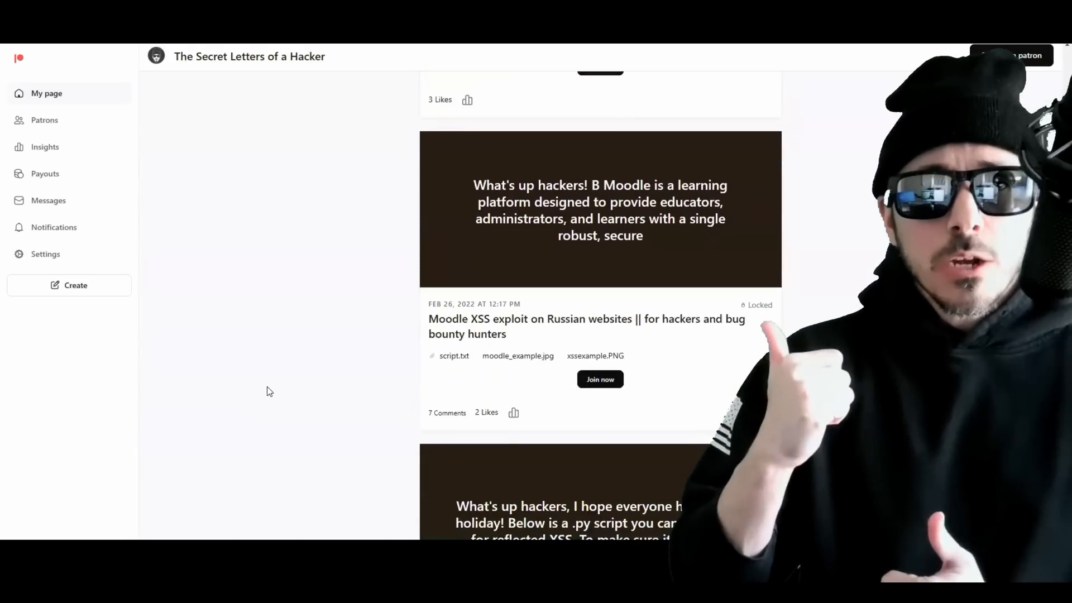
scroll("down", 3)
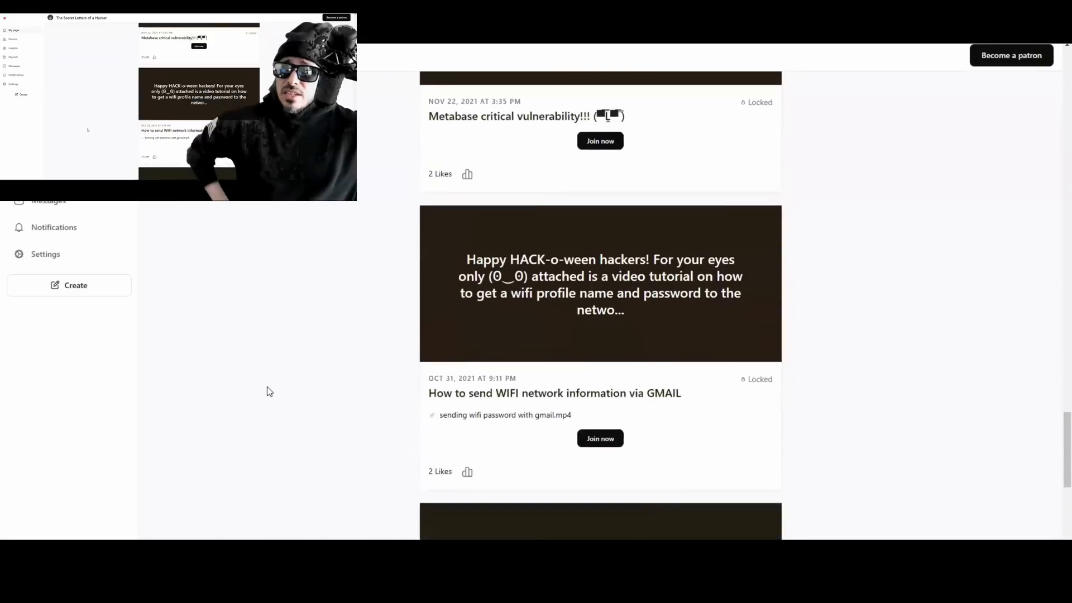
scroll("down", 3)
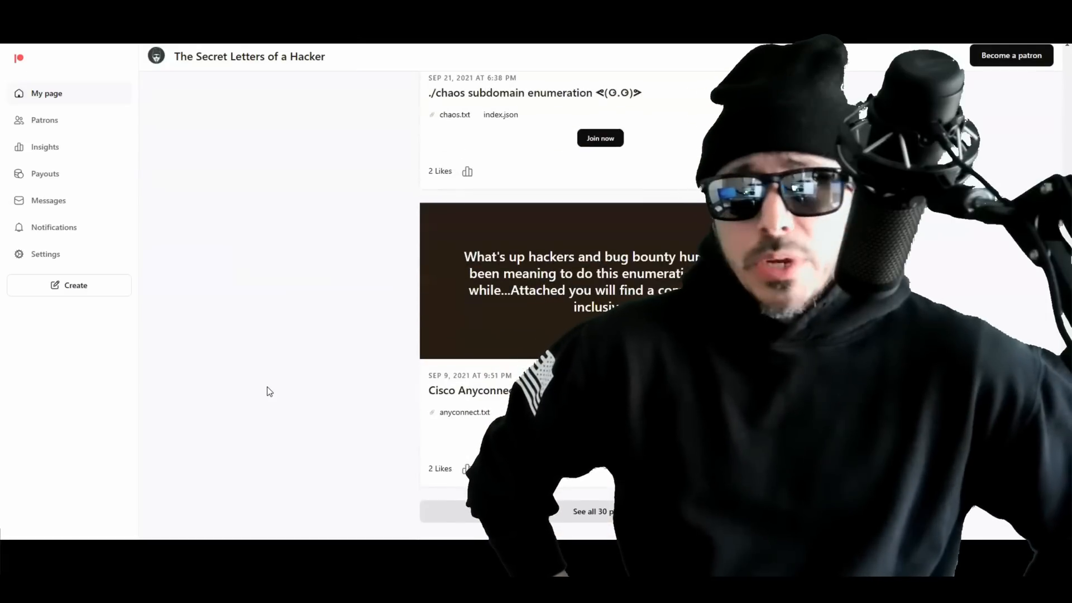